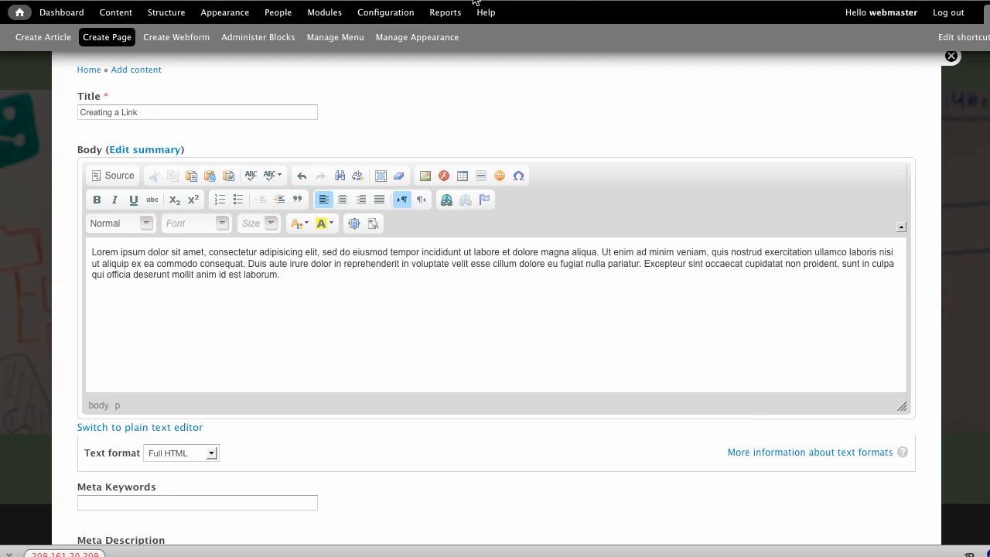
Step: Add a new line 'Link to Google.' below the lorem ipsum paragraph
click(486, 7)
text(L)
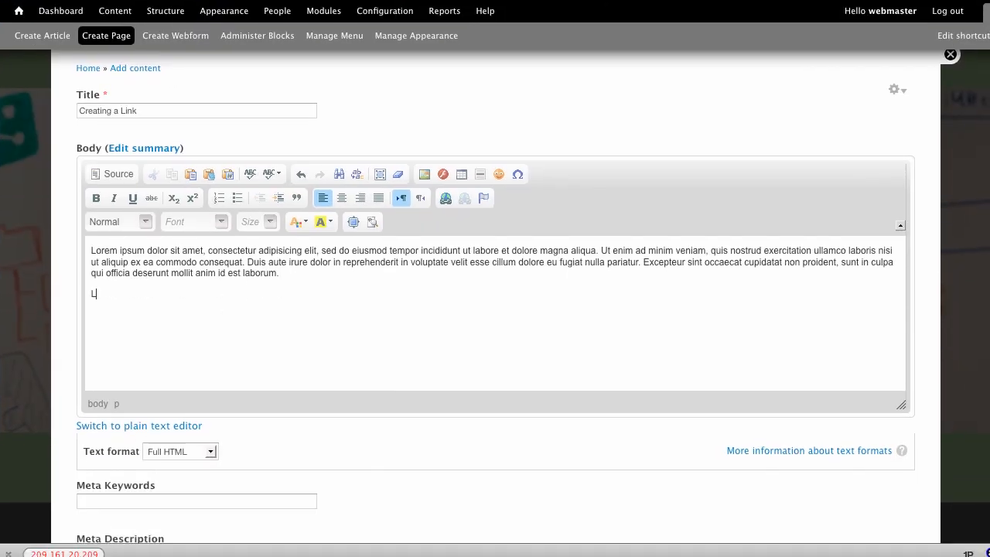
text(ink to Google.)
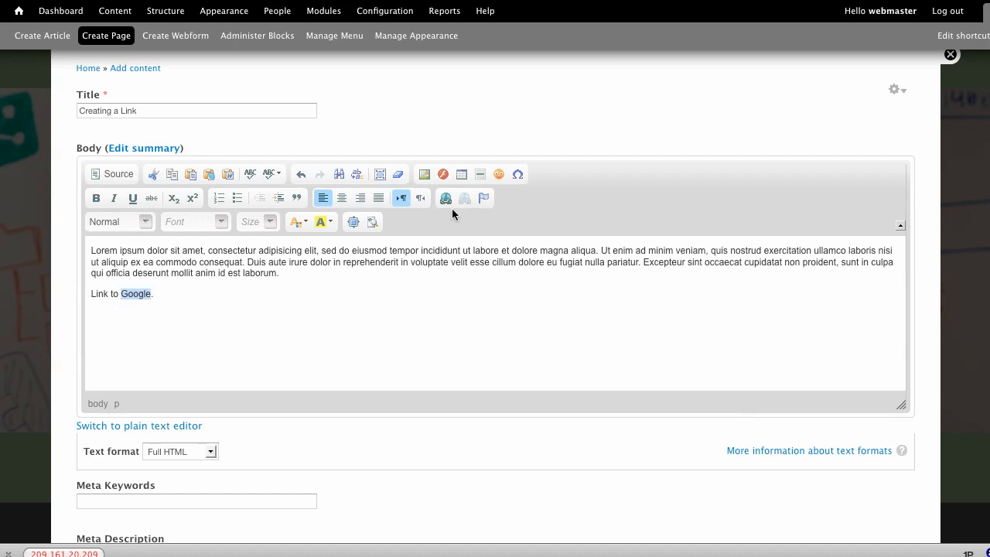
click(445, 198)
text(www.google.com/)
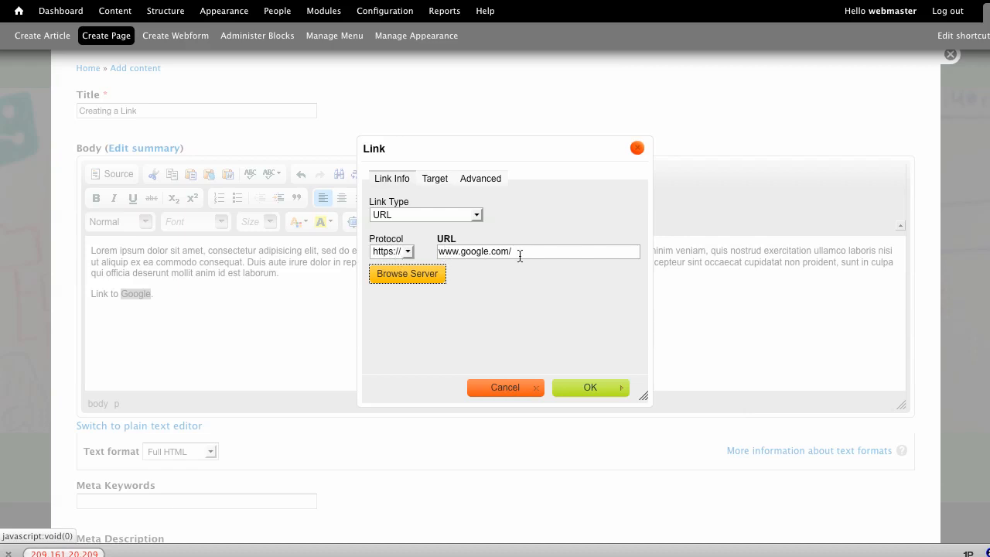
click(435, 179)
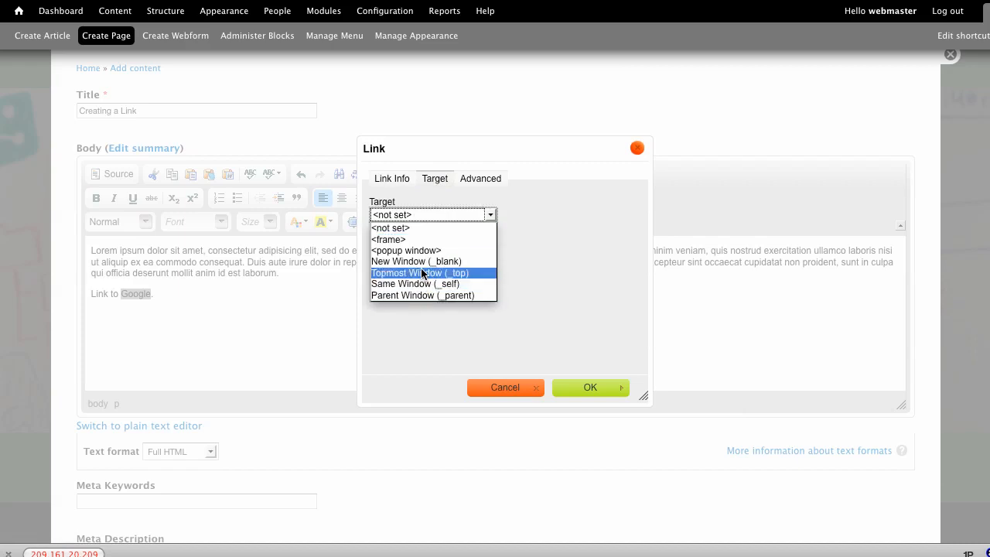
click(416, 261)
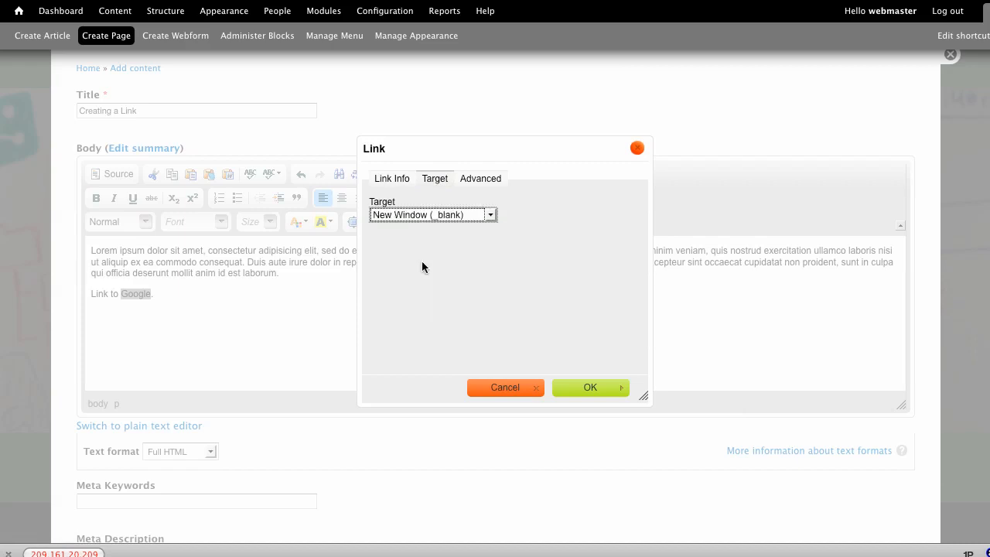
click(589, 388)
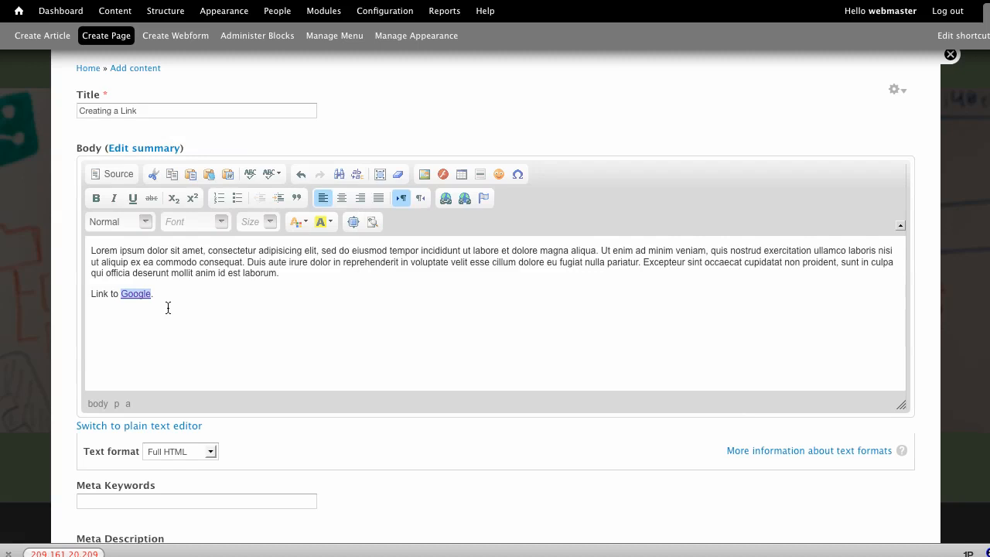
click(154, 294)
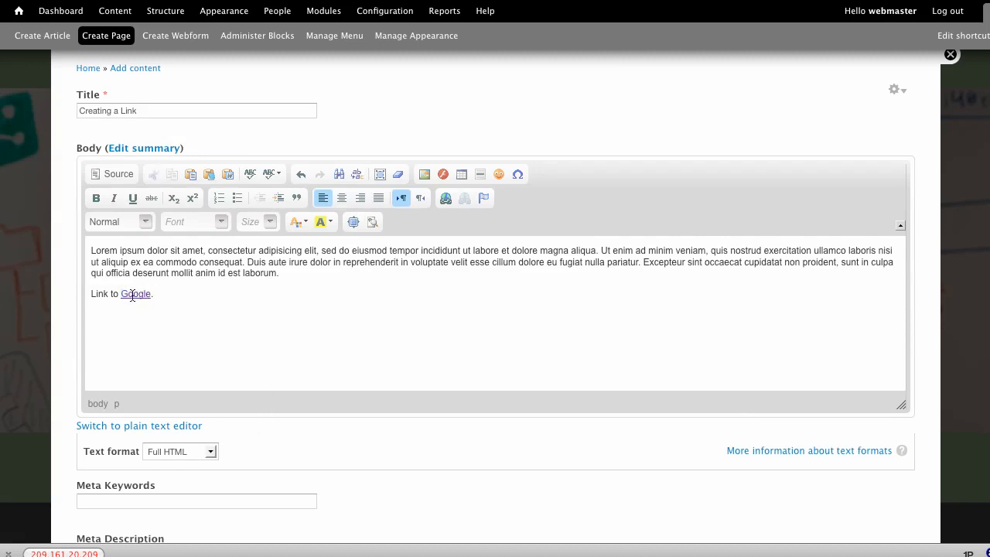
Step: Review the Google link's URL via Edit Link and close without changes
right_click(136, 294)
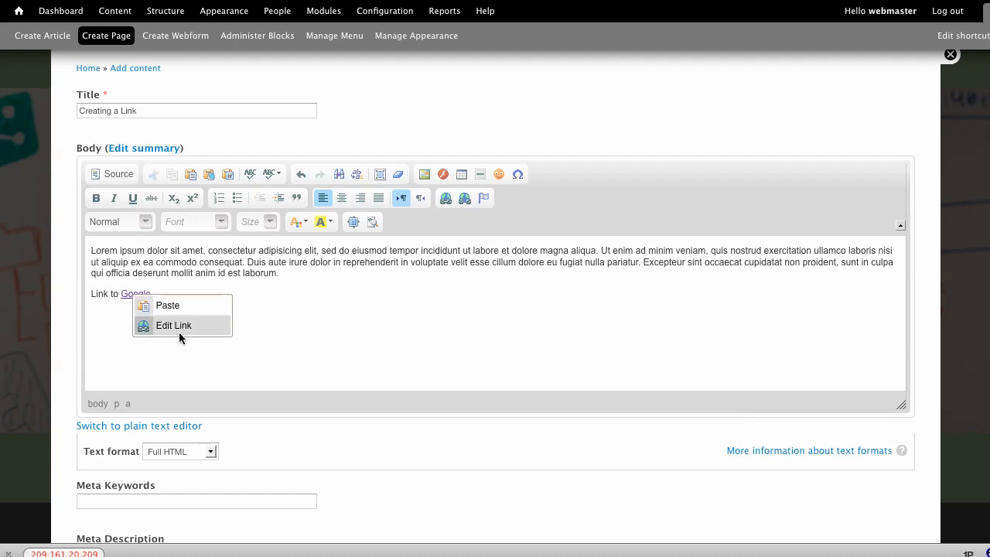
click(173, 325)
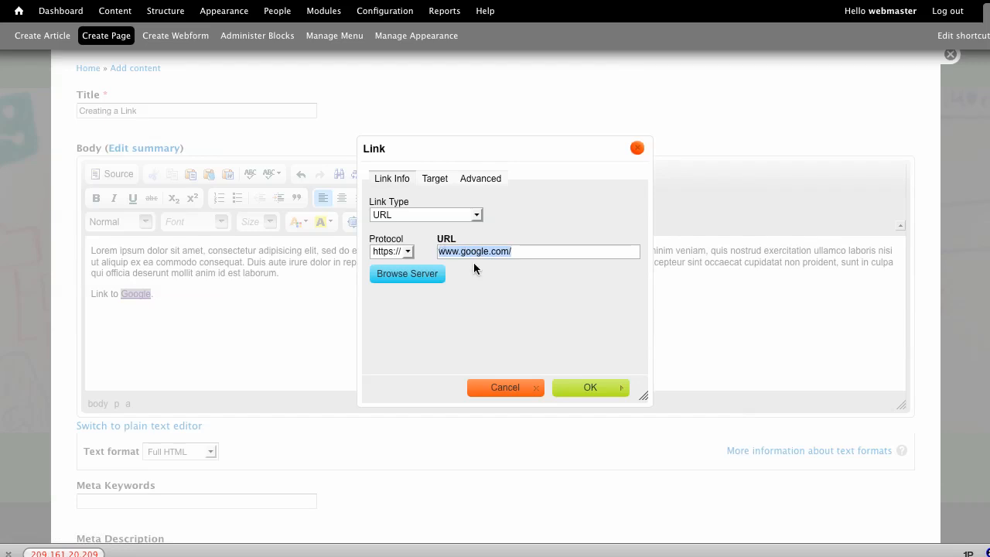
click(590, 388)
text(Link to)
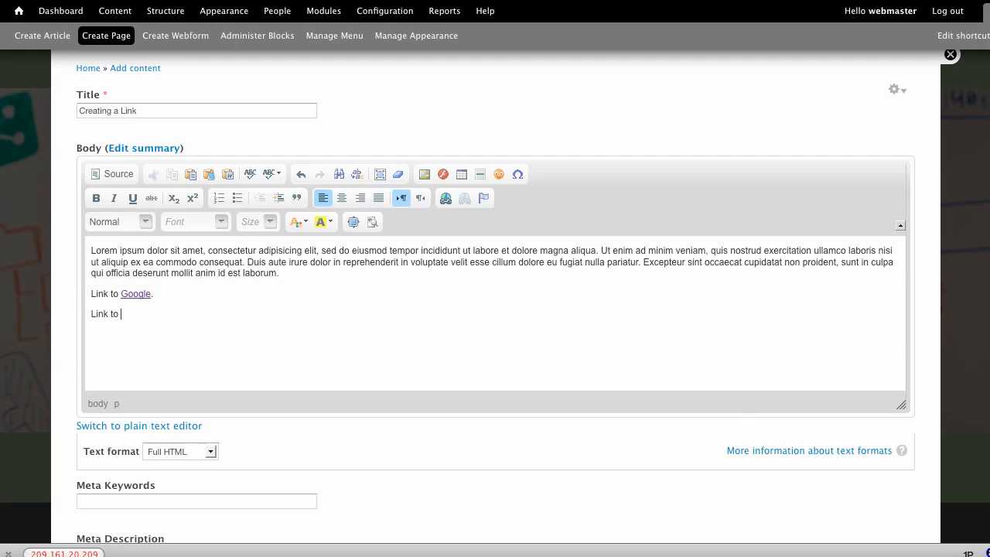
Step: Complete 'Link to Internal Page.', select Internal Page and copy the blog post's path
text(Internal Page.)
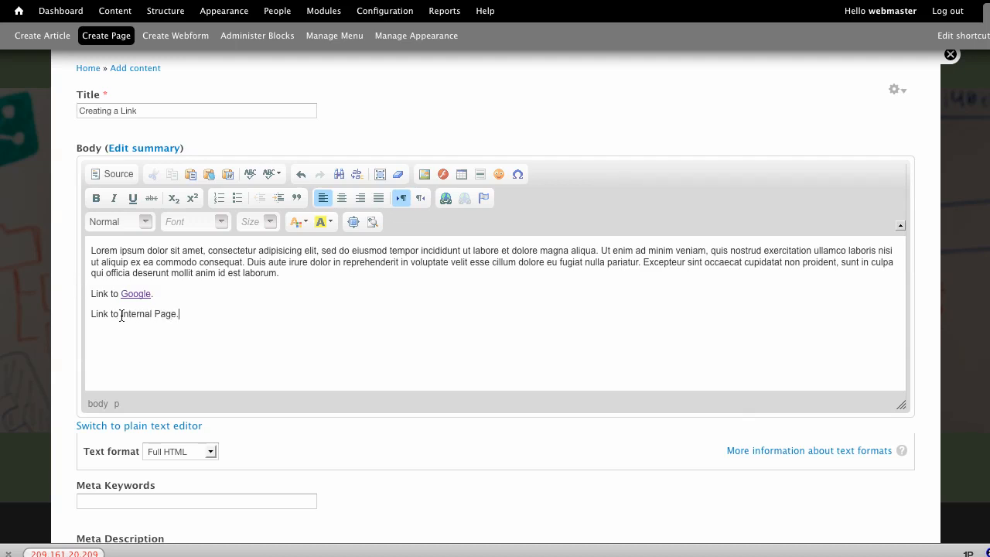
double_click(148, 313)
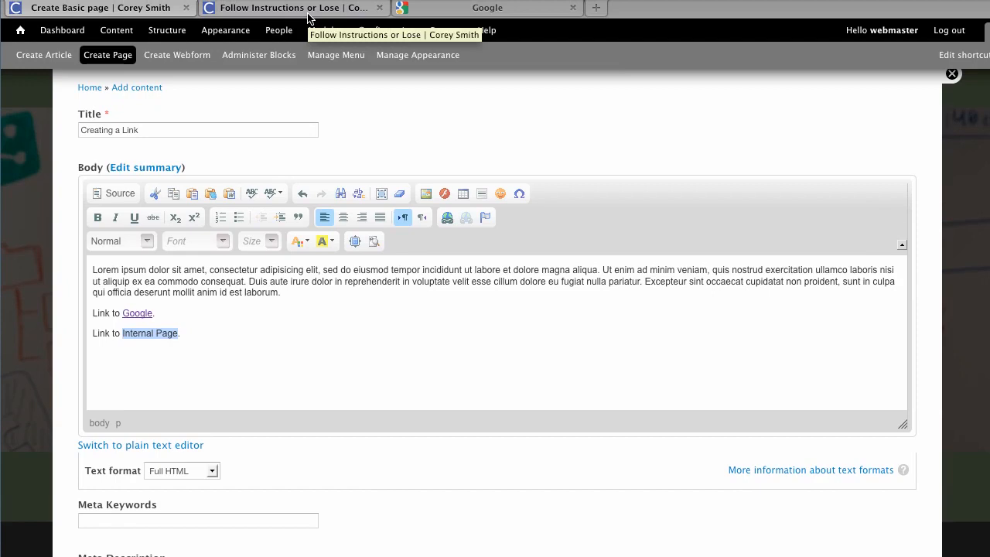
click(290, 8)
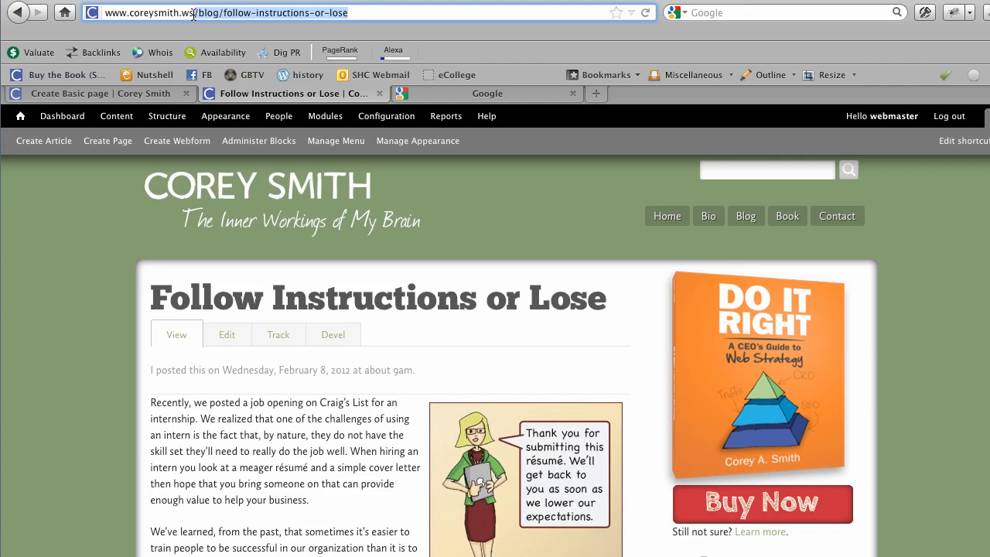
right_click(193, 12)
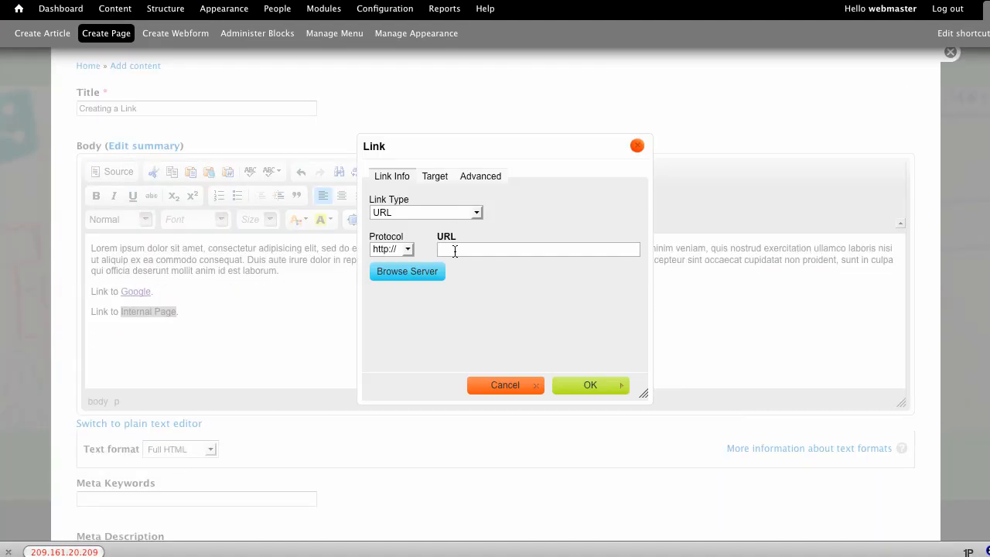
Step: Link Internal Page to /blog/follow-instructions-or-lose with protocol <other>
text(/blog/follow-instructions-or-lose)
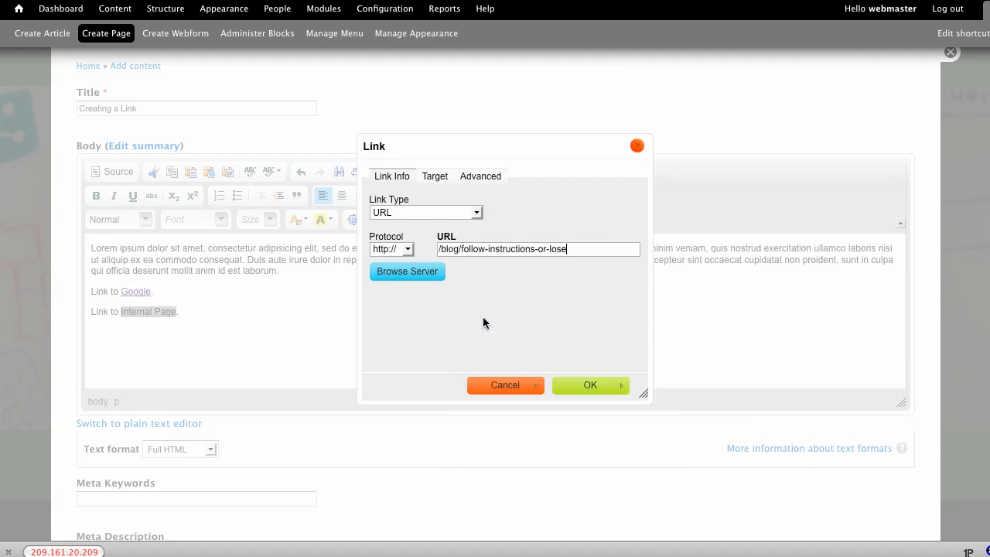
click(392, 248)
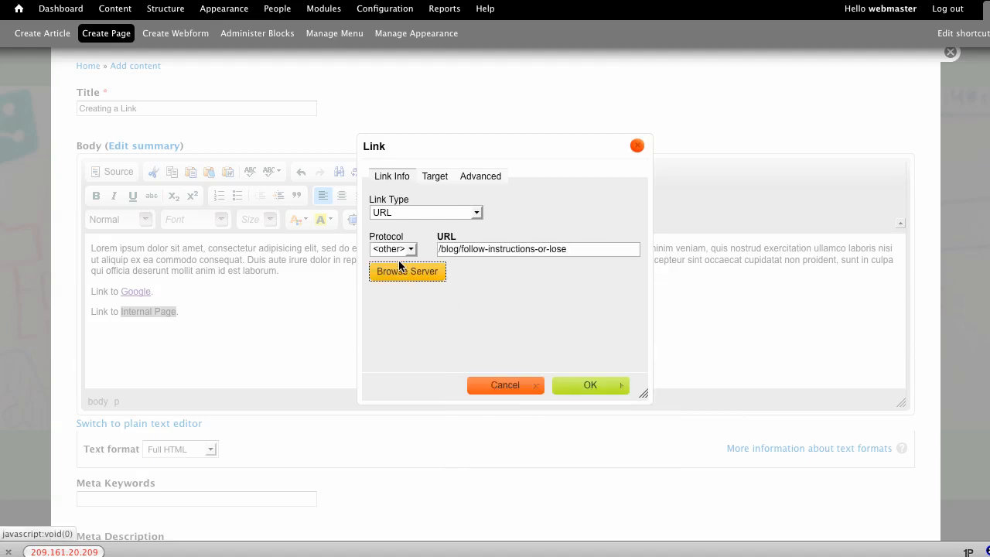
mouse_move(549, 299)
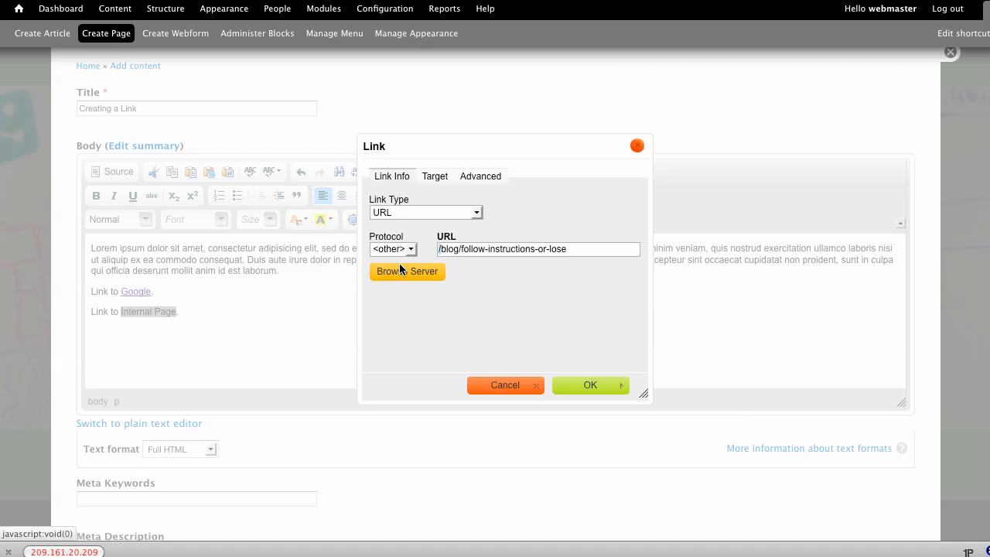
click(435, 175)
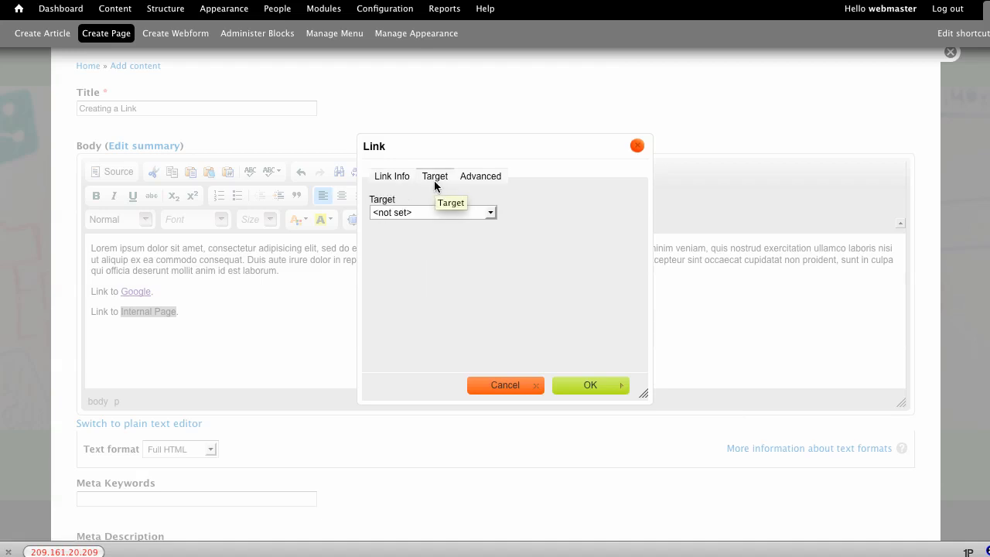
click(392, 176)
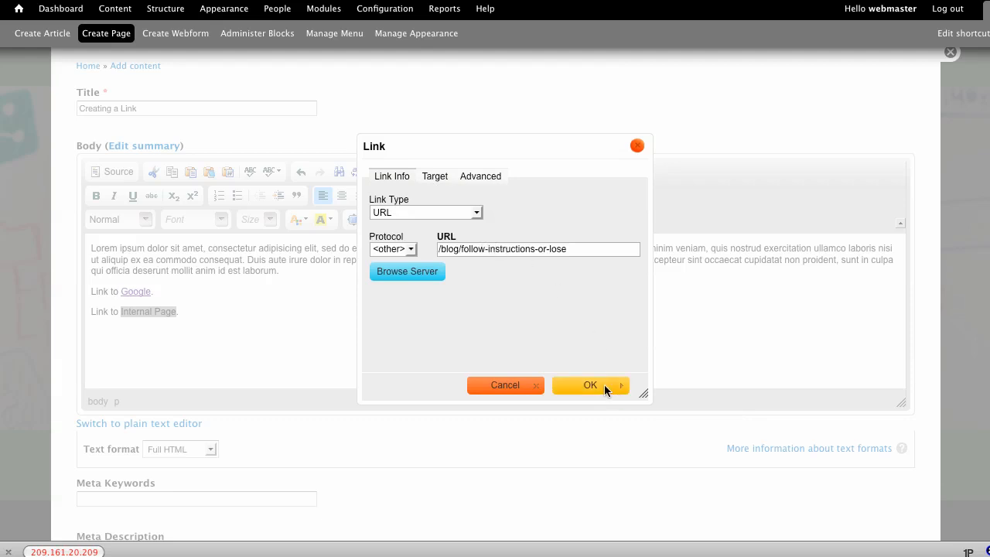
click(589, 385)
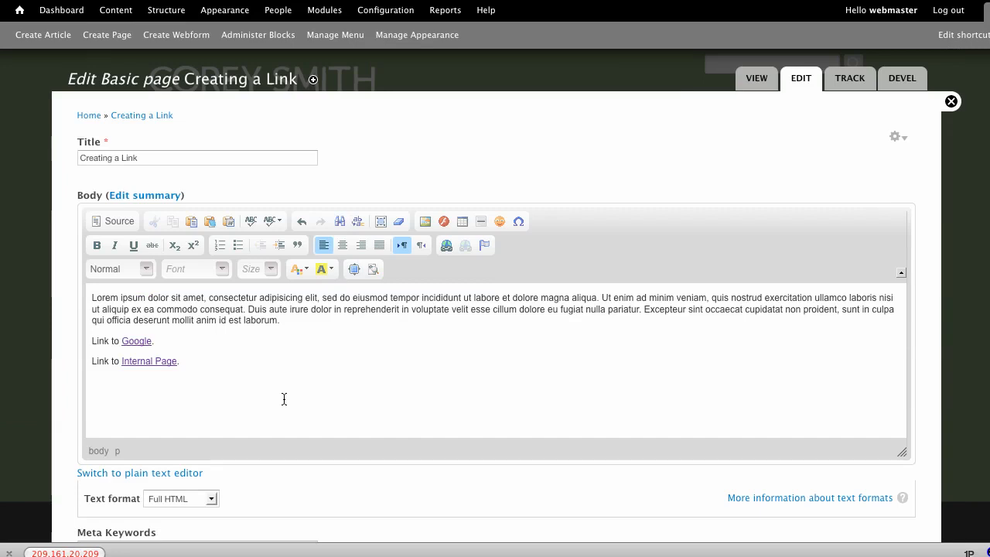
Step: Add a third line 'Link to Internal Page Wrong.' and select Internal Page Wrong
text(Link to In)
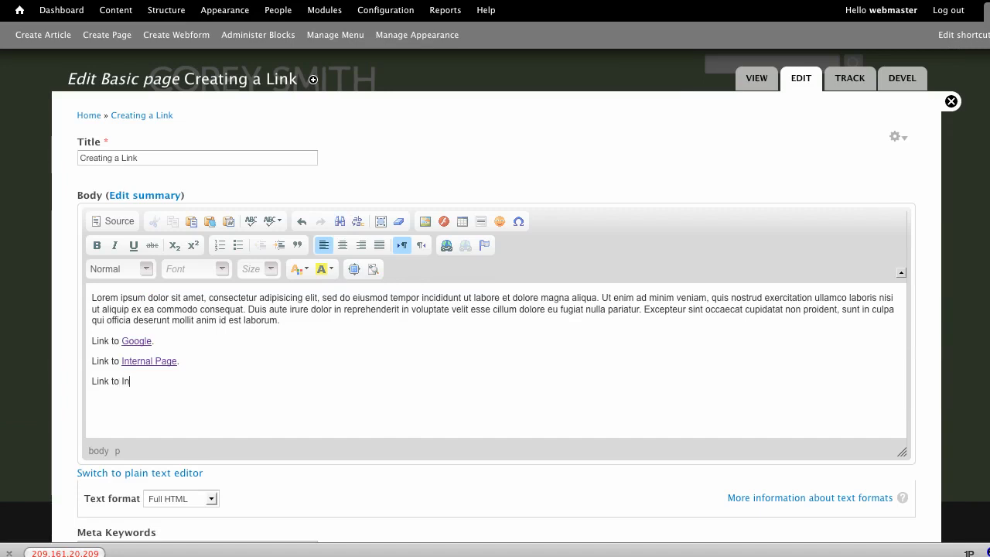
text(ternal)
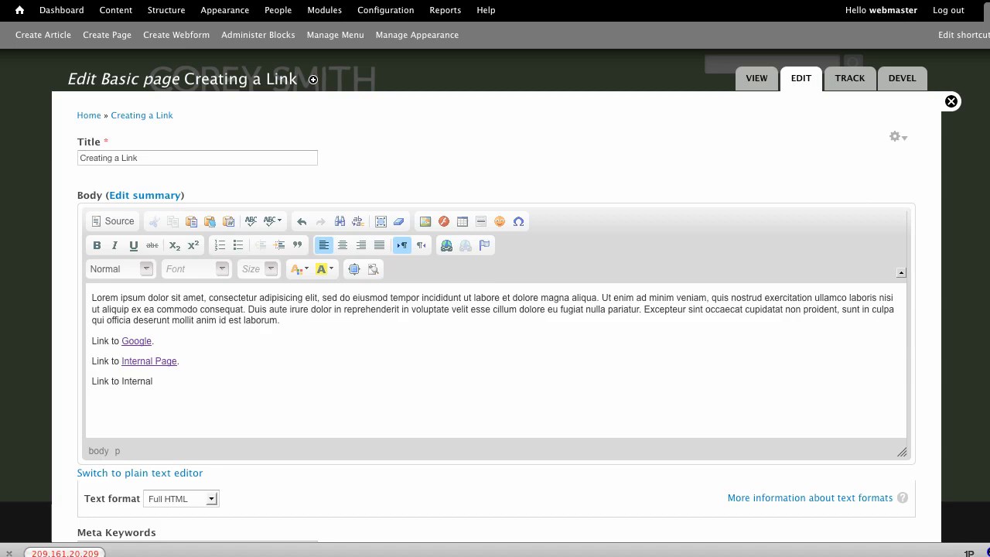
text(Page)
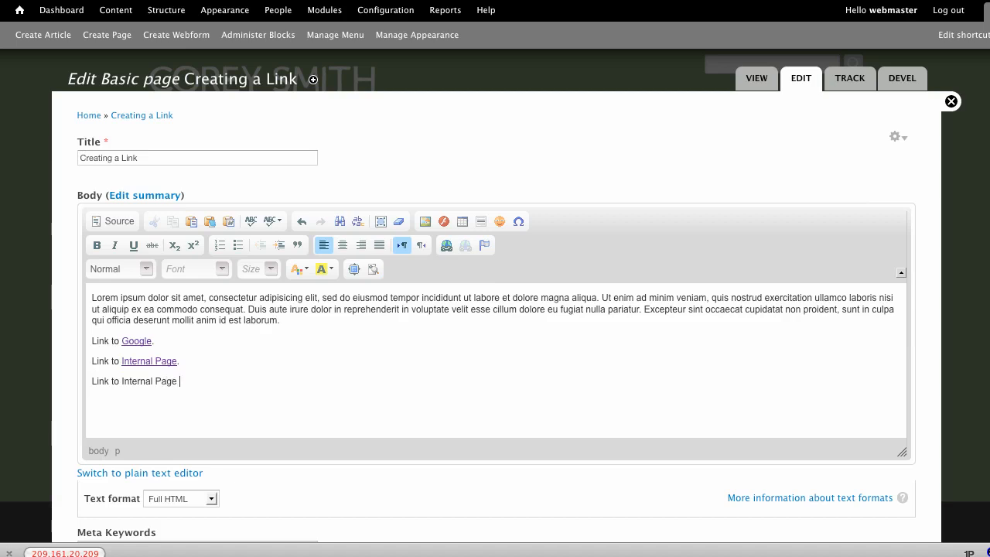
text(Wrong.)
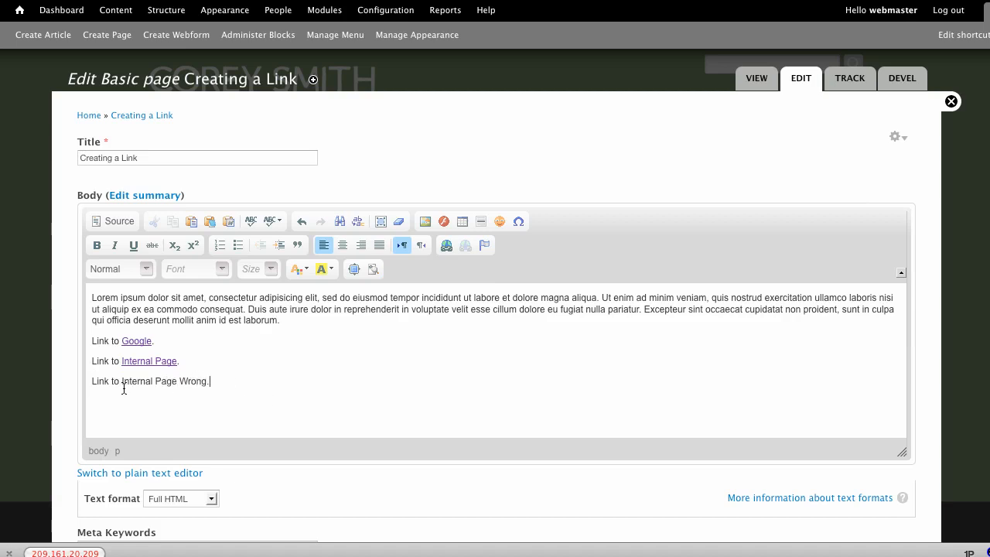
drag(122, 380, 207, 381)
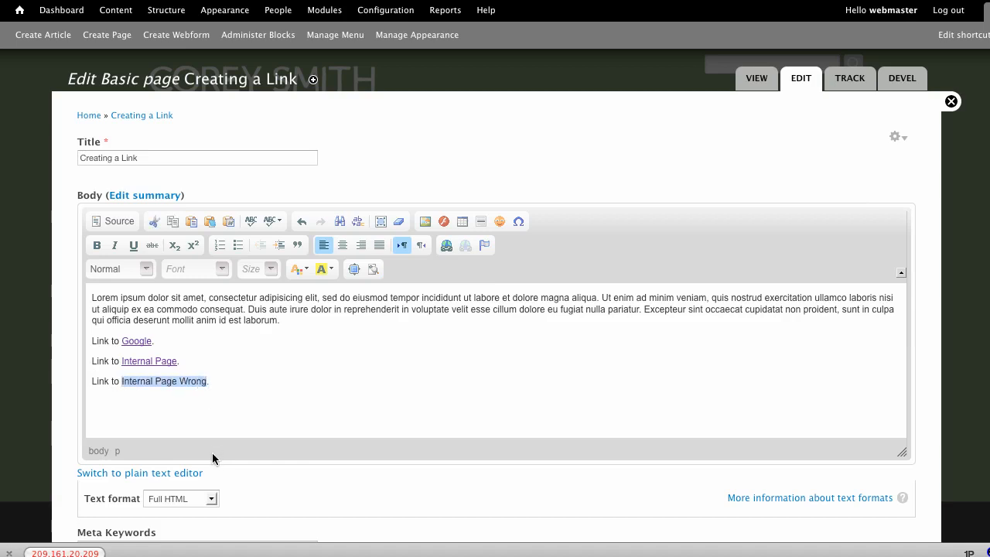
mouse_move(447, 287)
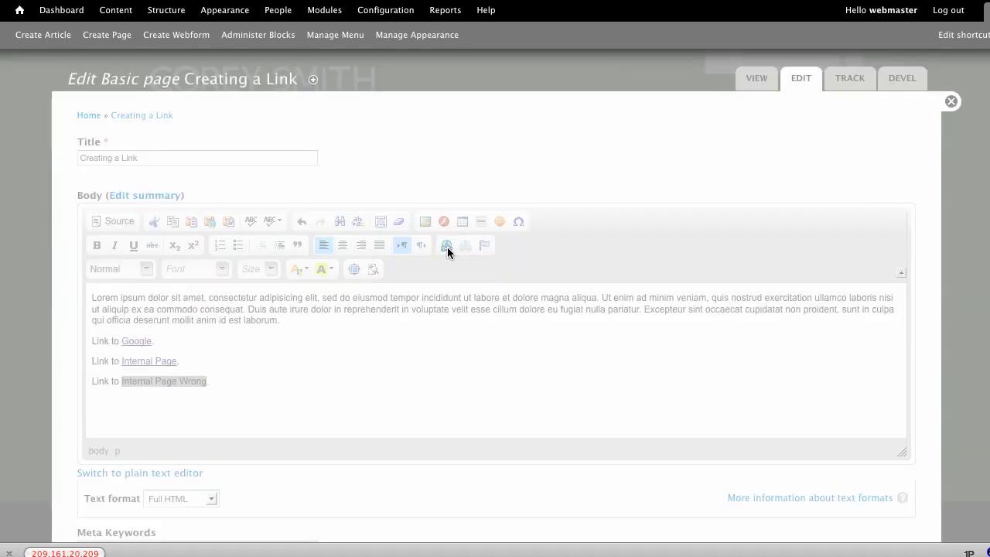
click(446, 245)
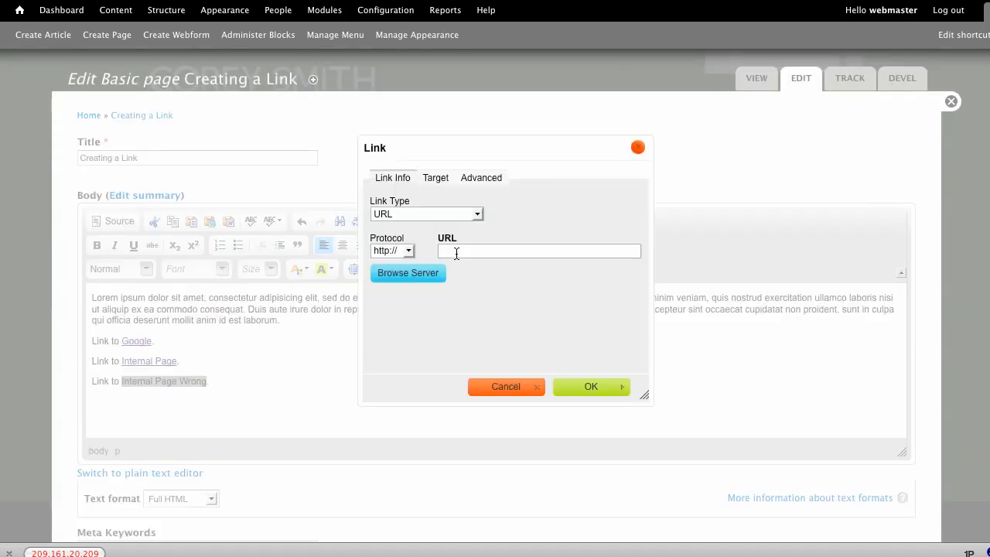
text(/blog/follow-instructions-or-lose)
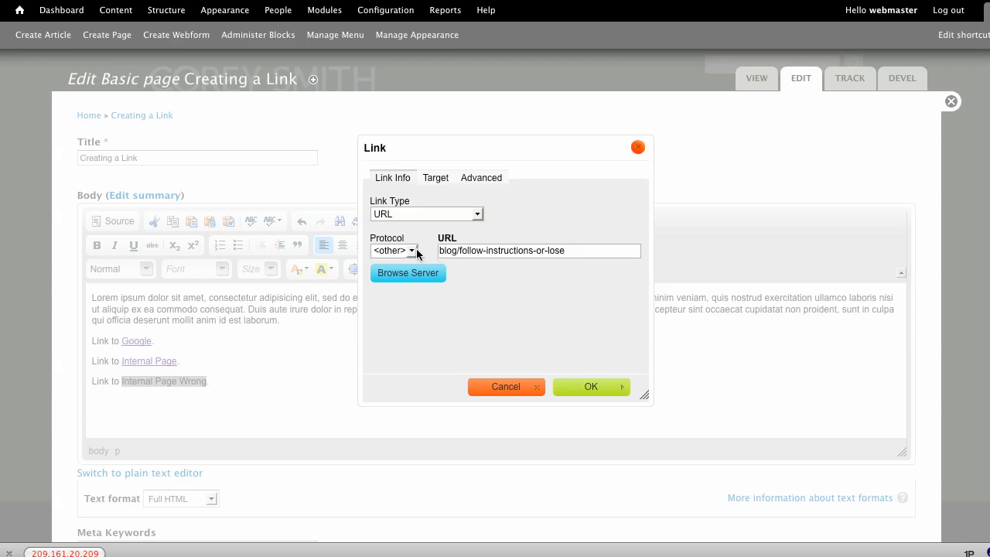
click(408, 251)
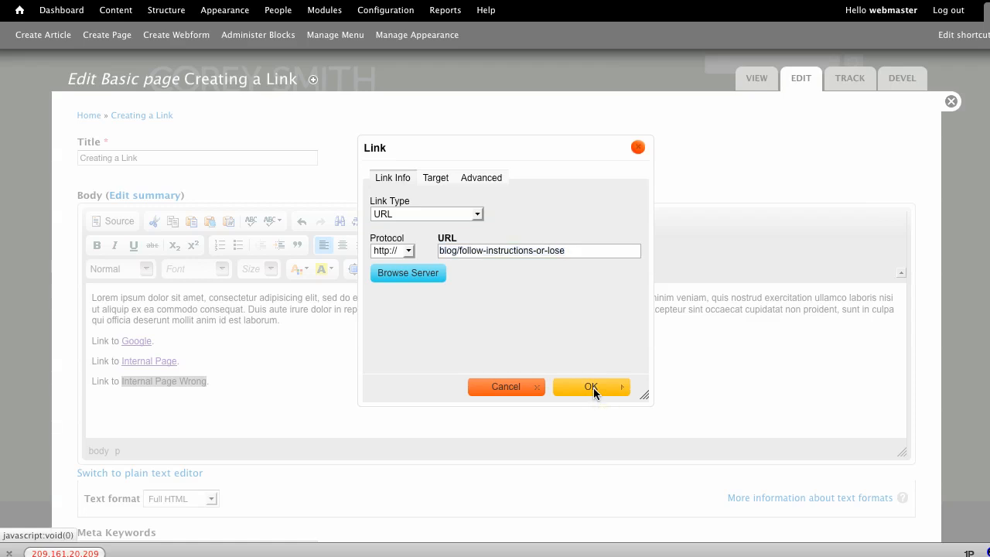
click(590, 386)
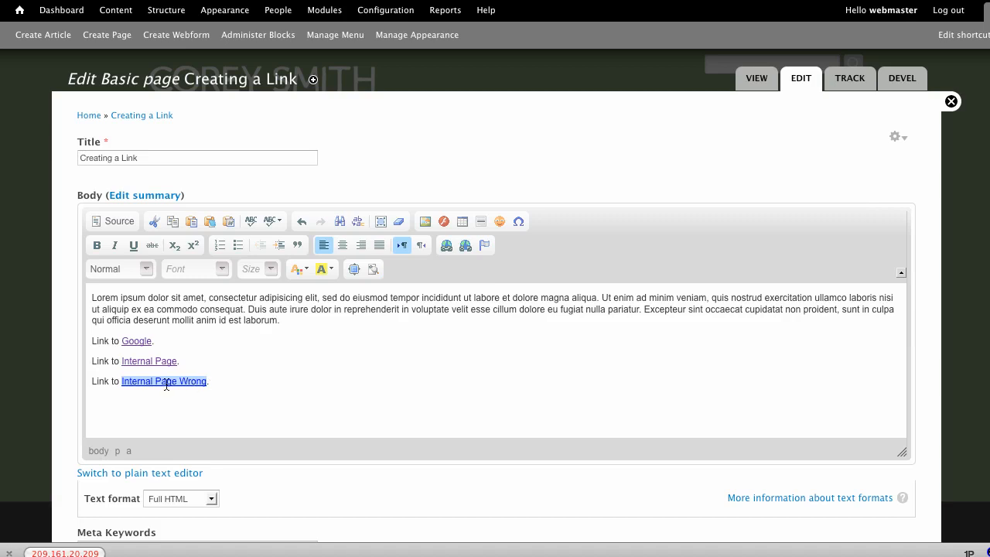
right_click(163, 380)
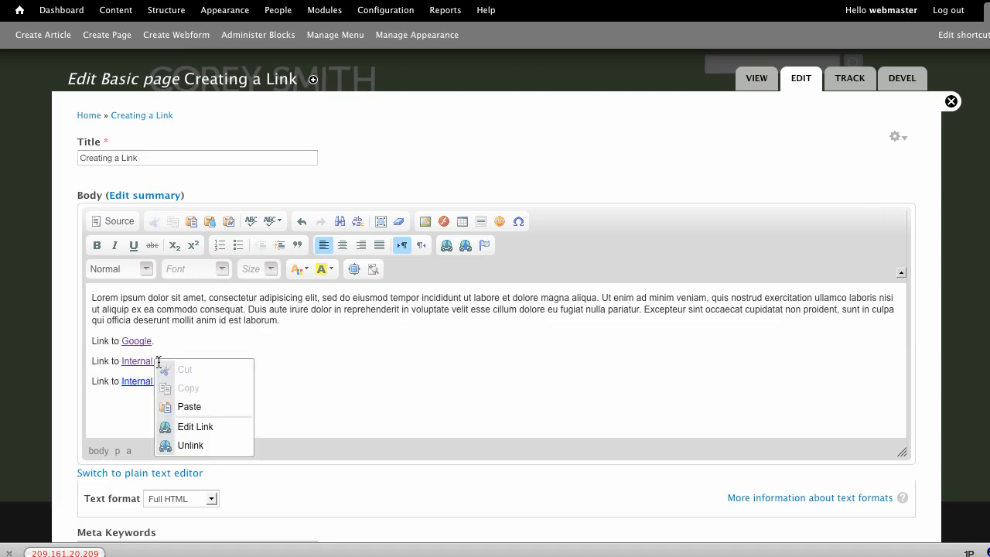
click(194, 426)
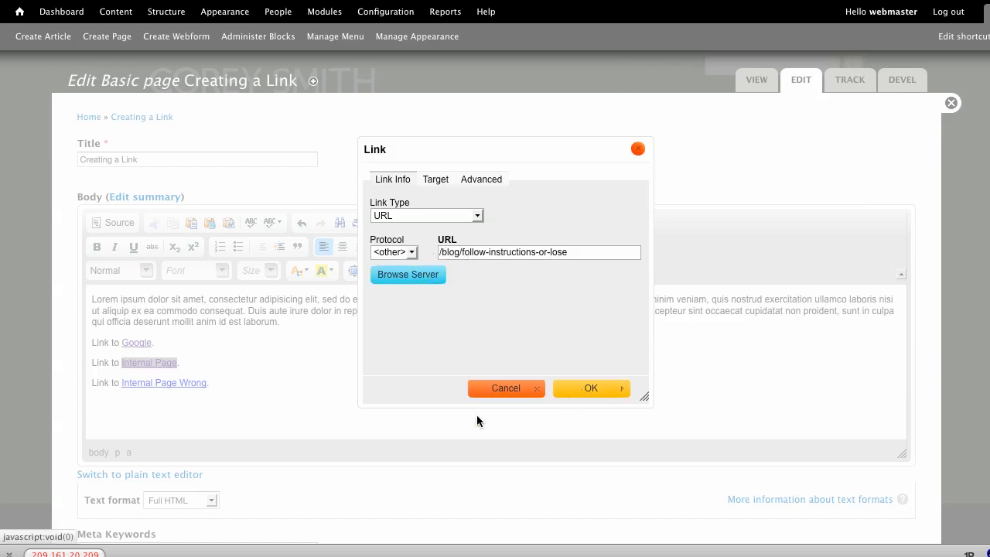
click(590, 387)
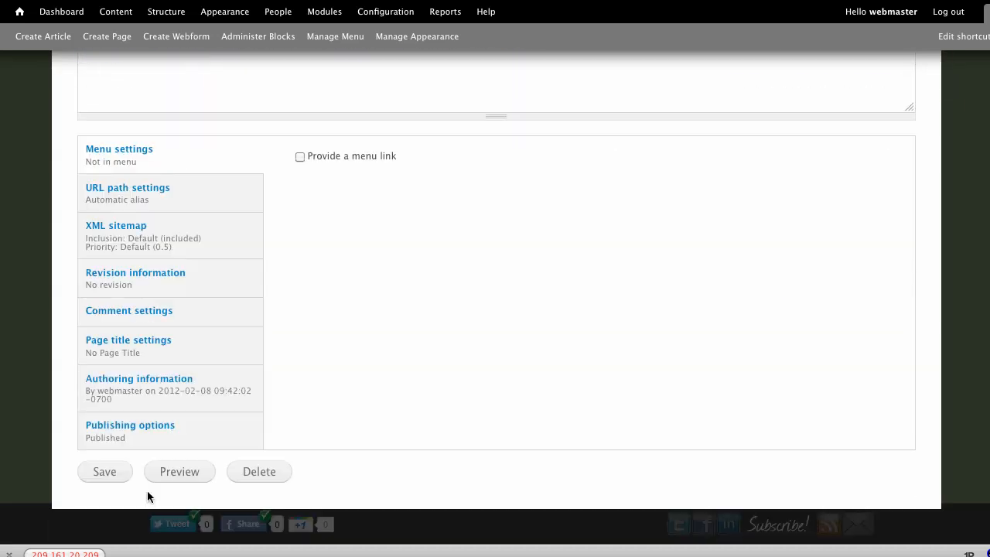
Step: Save the Creating a Link page with its three links
click(104, 471)
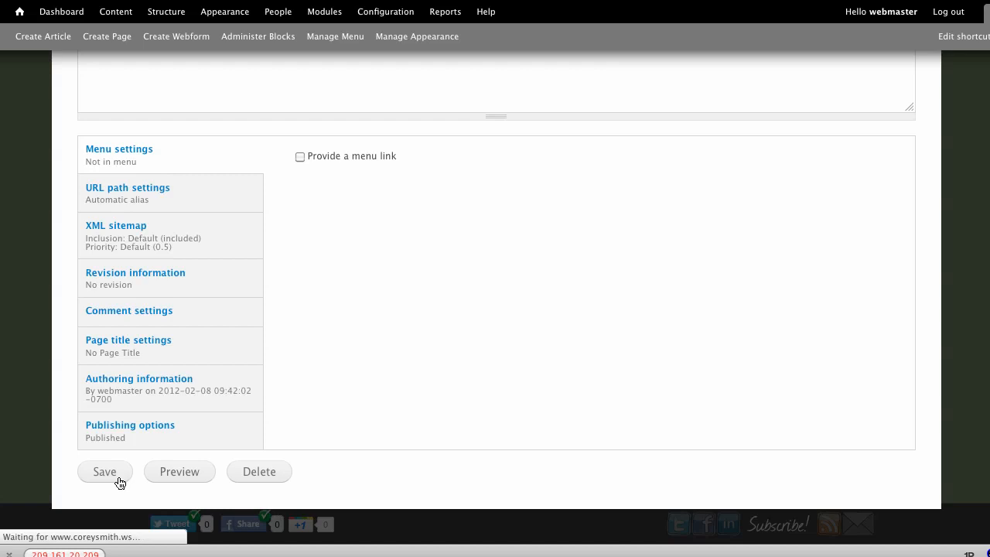
click(104, 471)
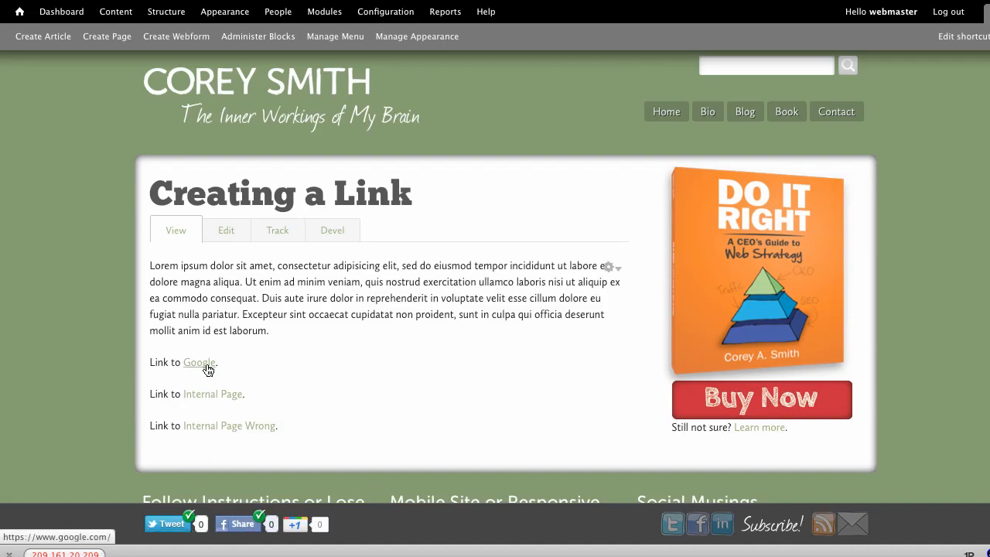
Step: Follow the Google link and return to the Creating a Link page
click(199, 362)
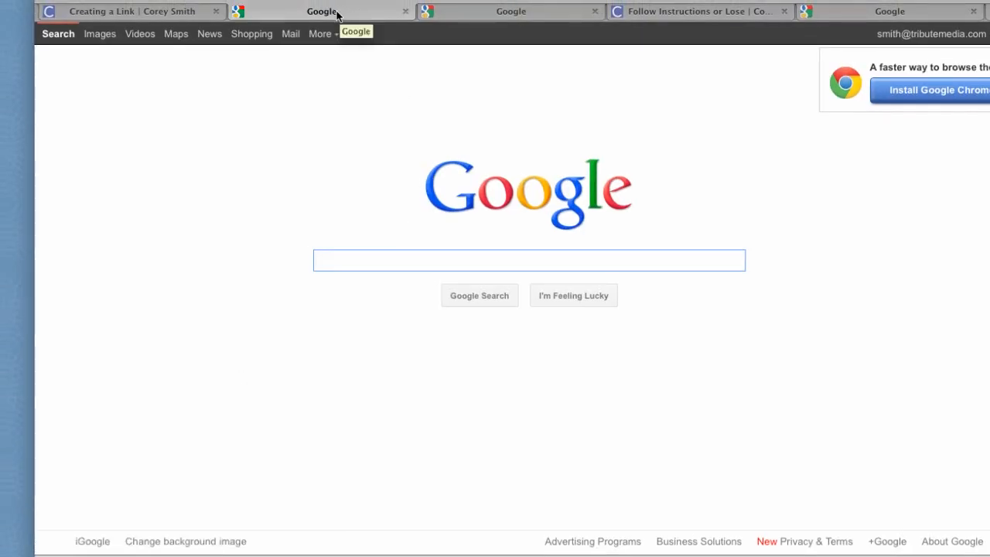
click(131, 10)
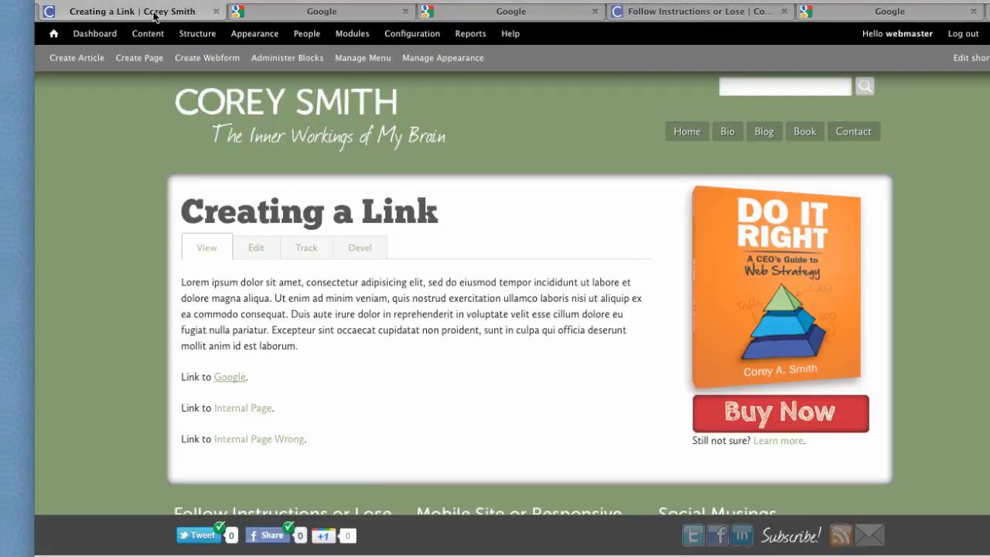
mouse_move(242, 408)
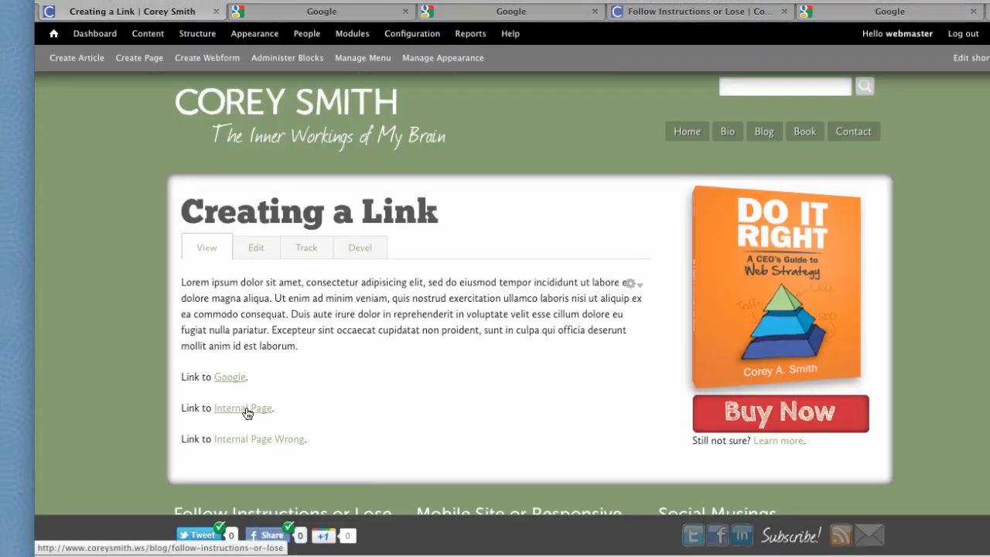
Step: Follow the Internal Page link, return, then follow Internal Page Wrong to a server-not-found error
click(242, 407)
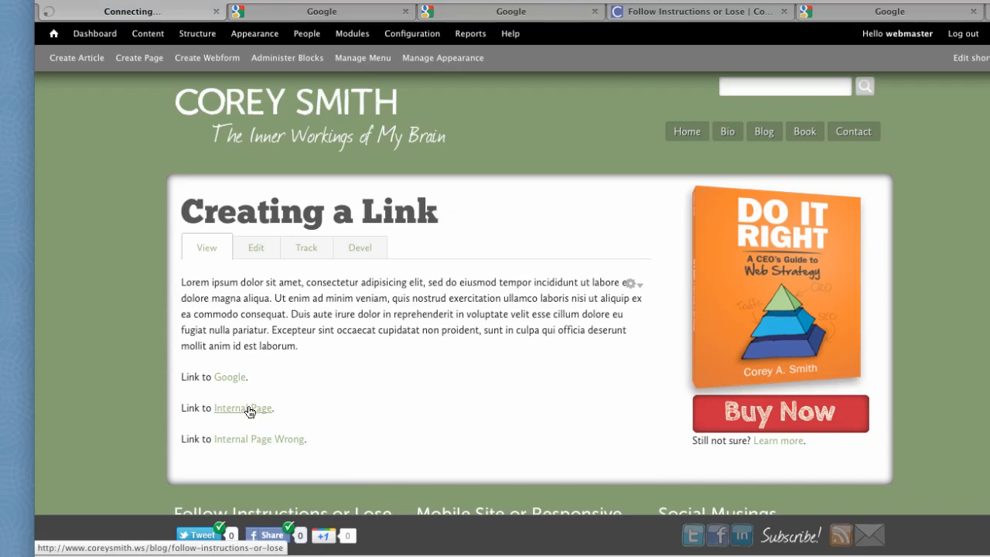
click(242, 408)
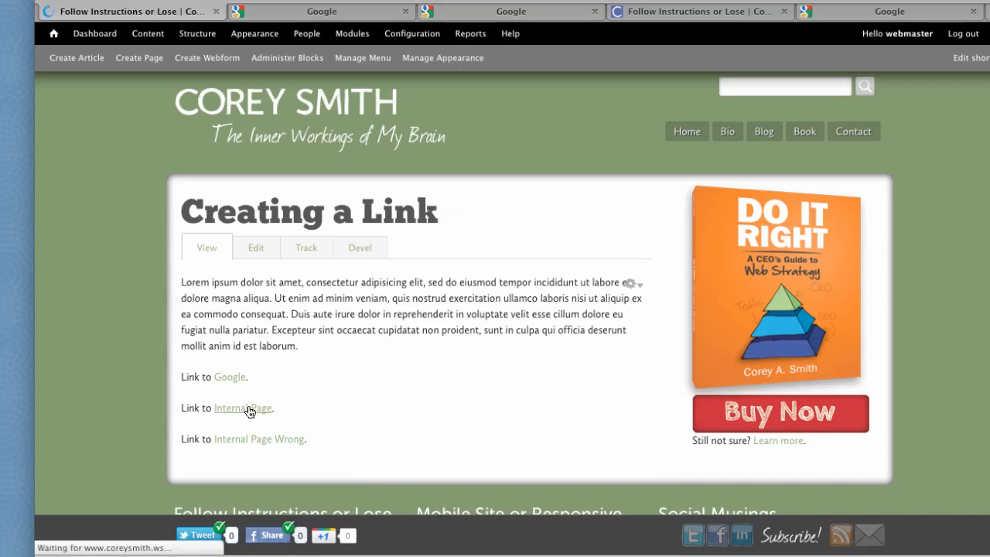
click(242, 408)
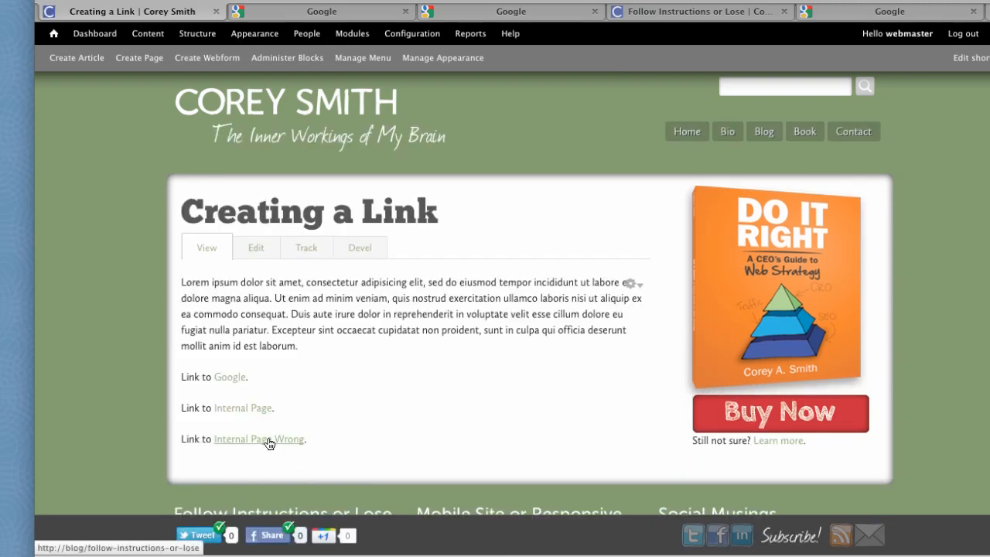
click(258, 438)
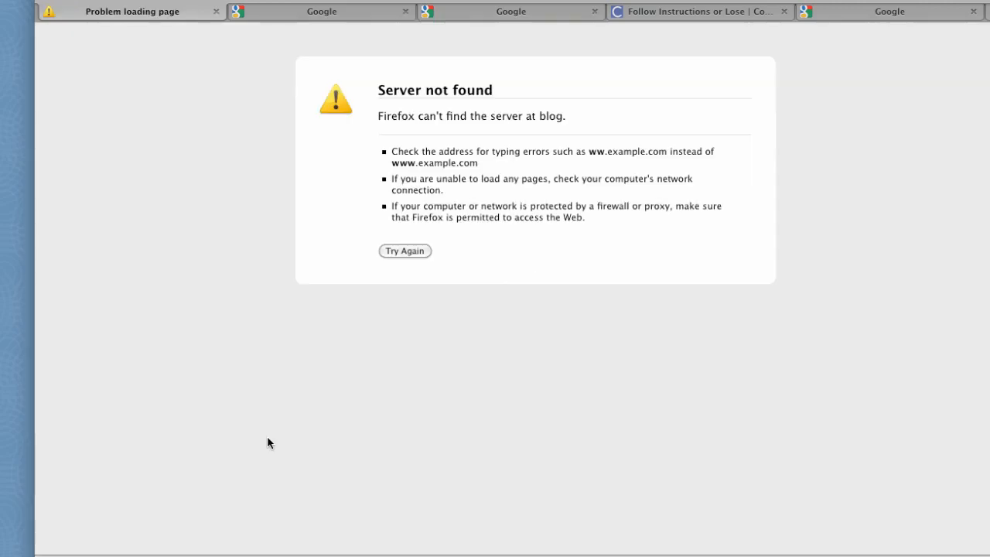